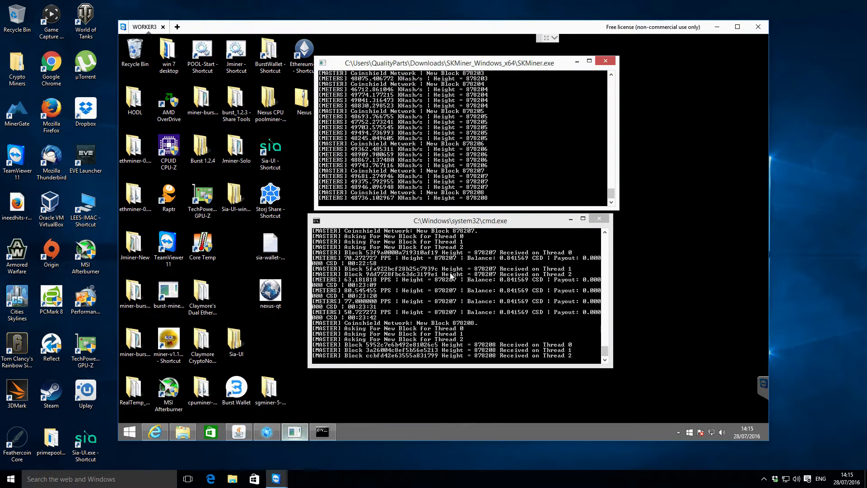
mouse_move(667, 140)
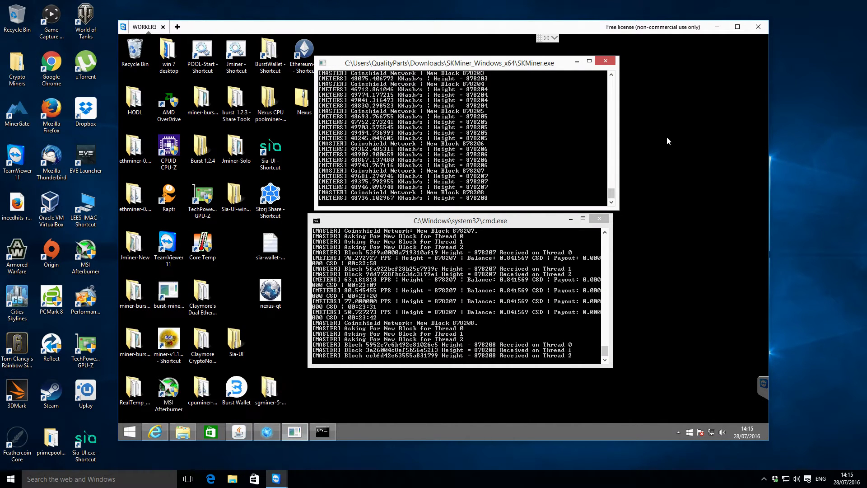
mouse_move(541, 124)
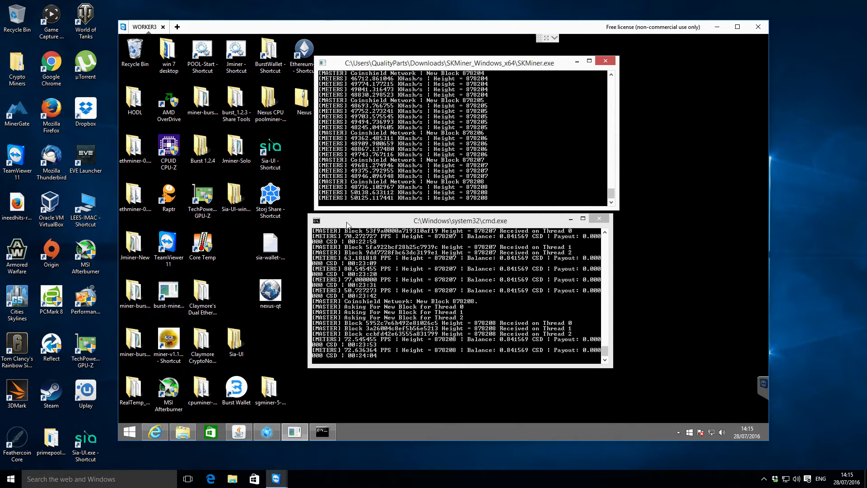
mouse_move(586, 238)
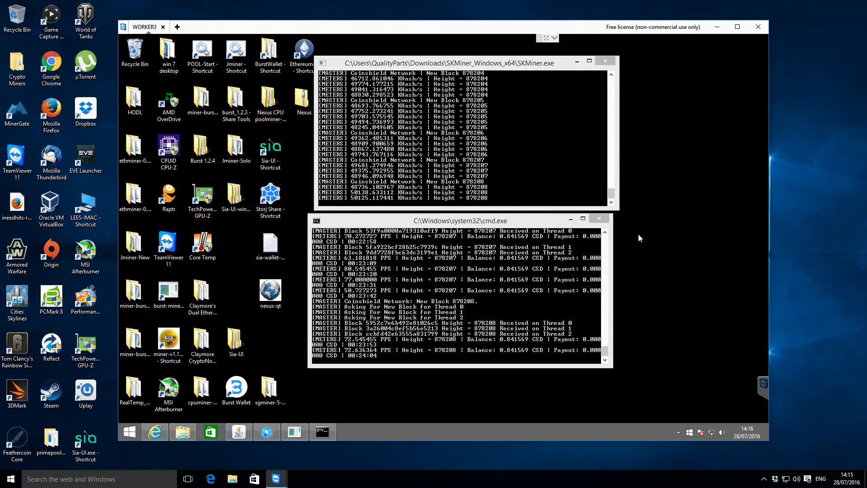
- Maximize the TeamViewer session and close the extra cmd.exe mining console
click(736, 27)
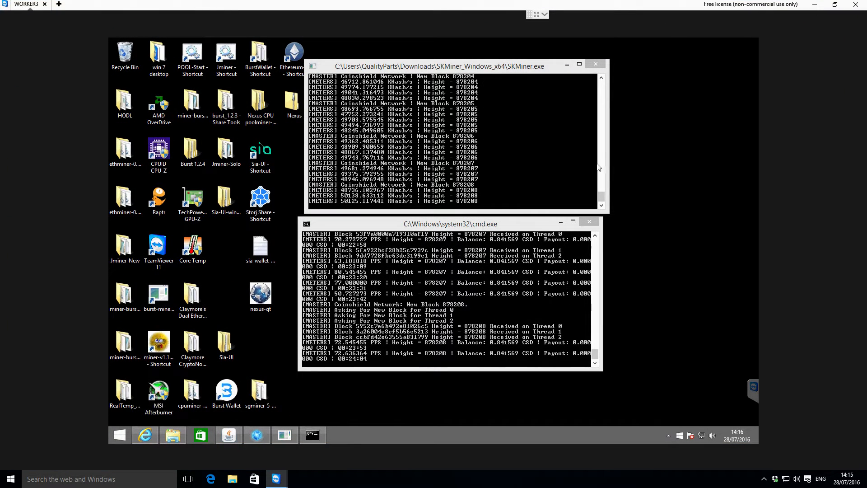
mouse_move(618, 134)
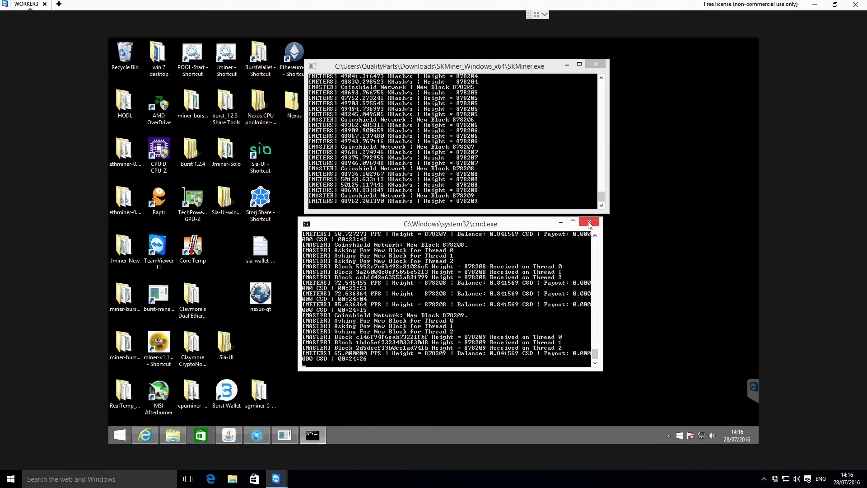
mouse_move(588, 222)
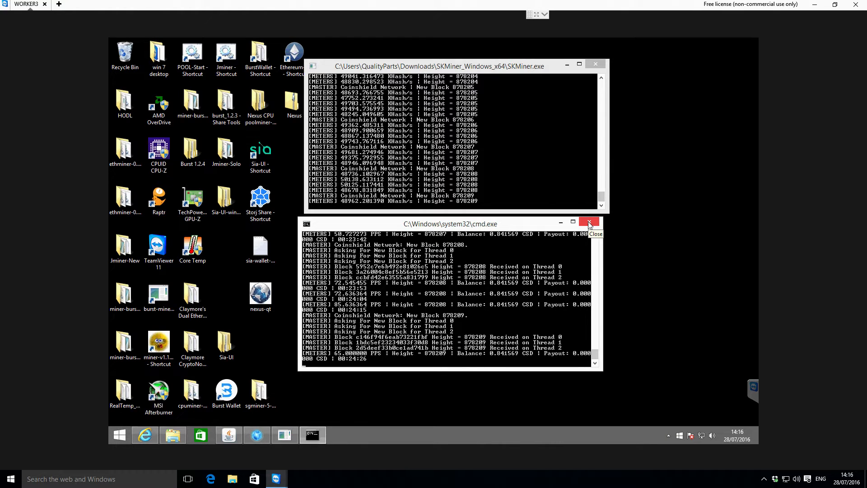
click(589, 221)
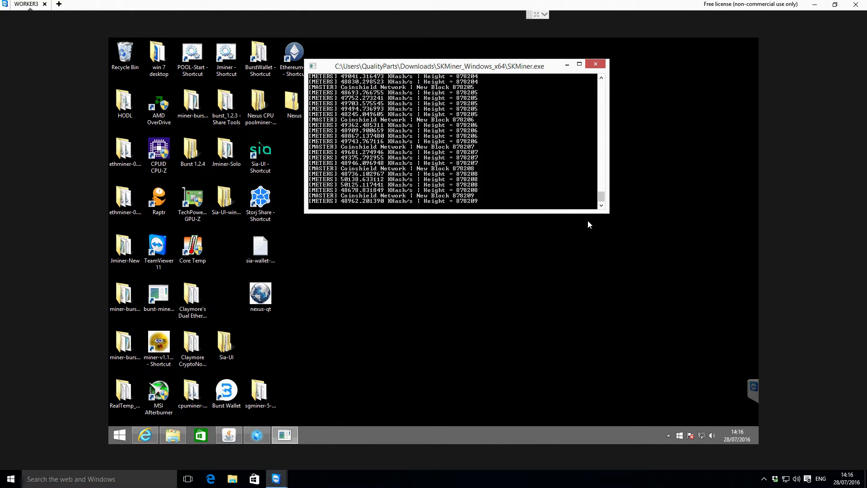
mouse_move(390, 70)
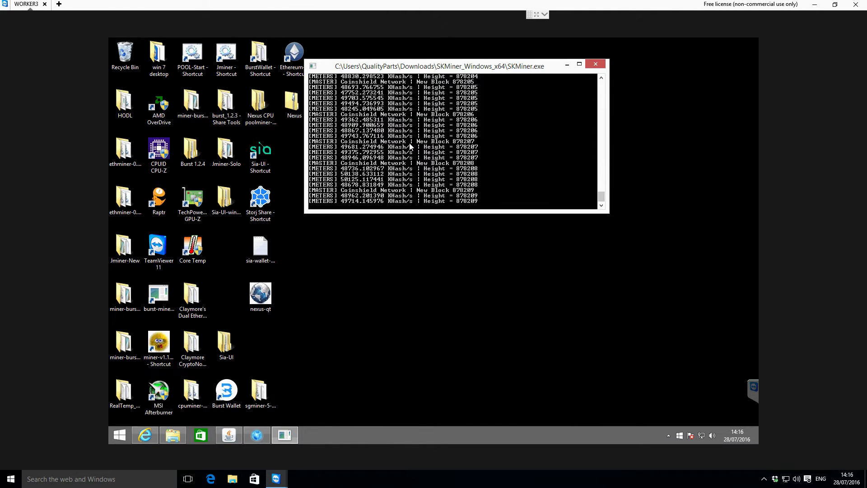
mouse_move(379, 220)
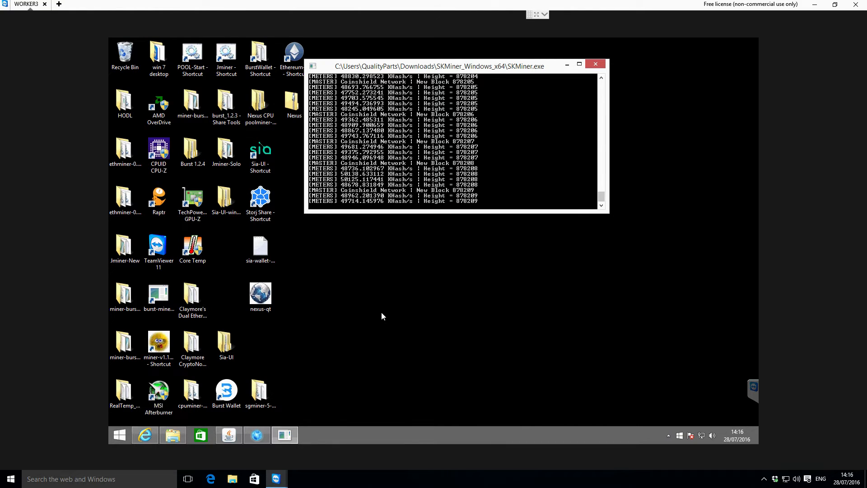
mouse_move(392, 316)
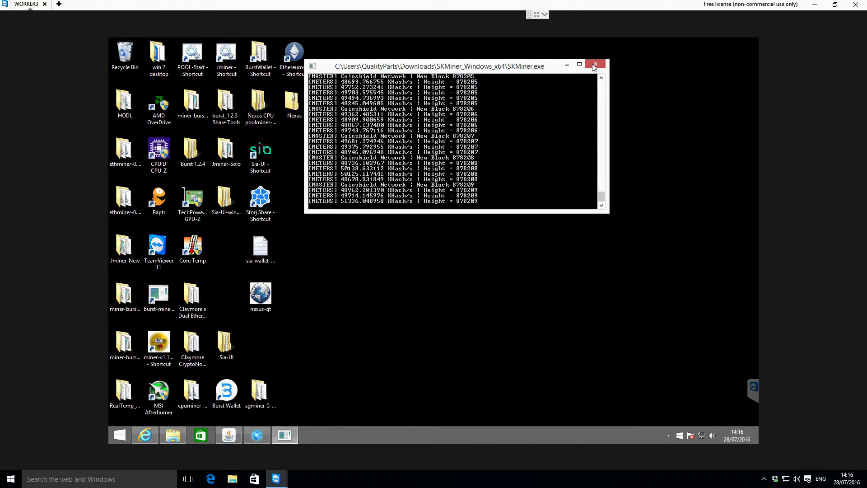
- Close SKMiner, review the 59.106789 NXS wallet overview, and minimize Nexus Wallet
click(595, 64)
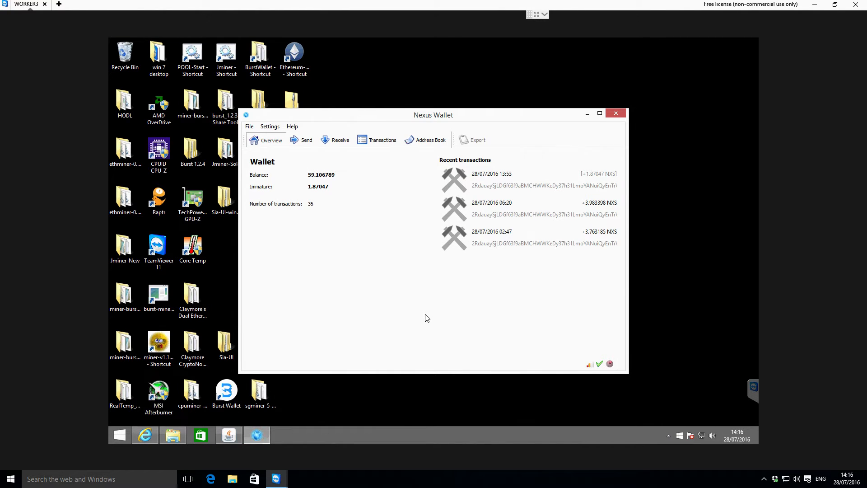
mouse_move(323, 123)
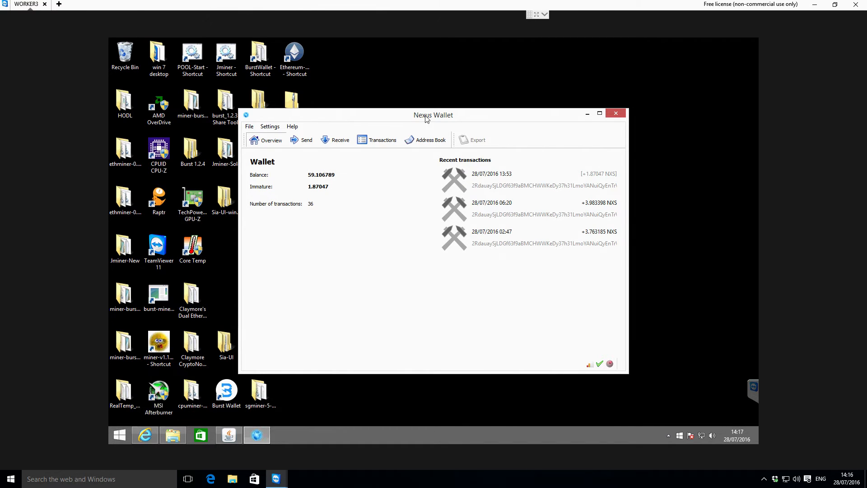
mouse_move(410, 318)
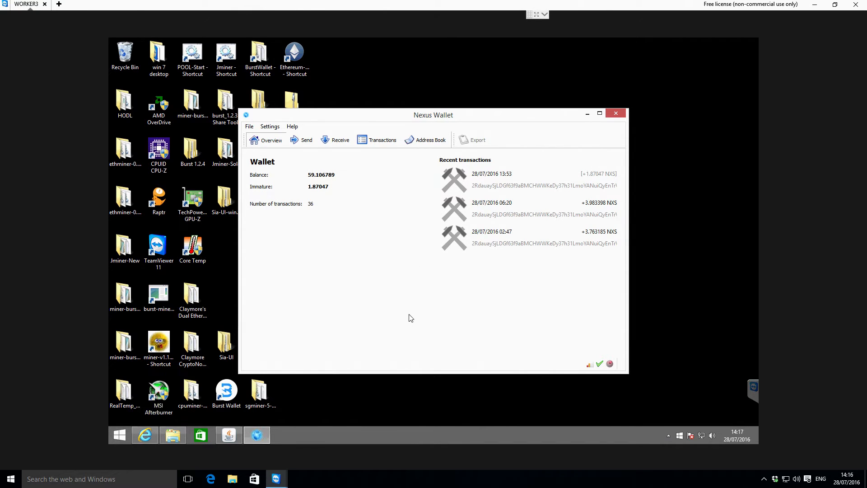
mouse_move(420, 246)
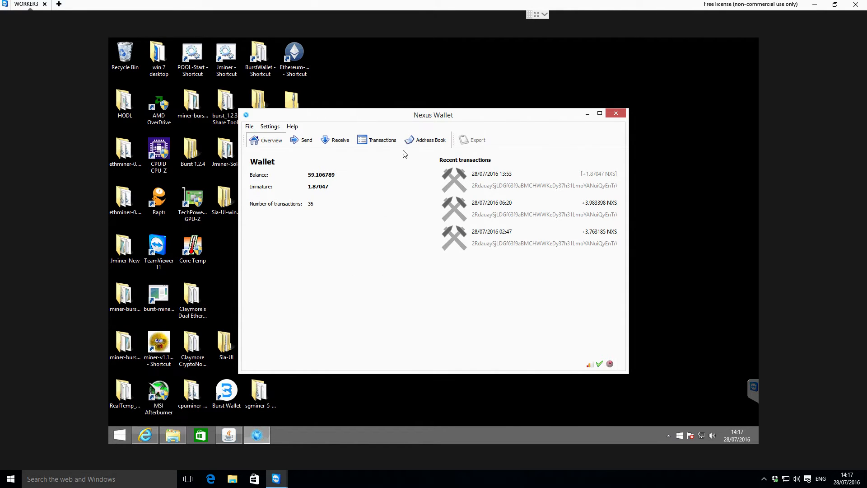
mouse_move(470, 114)
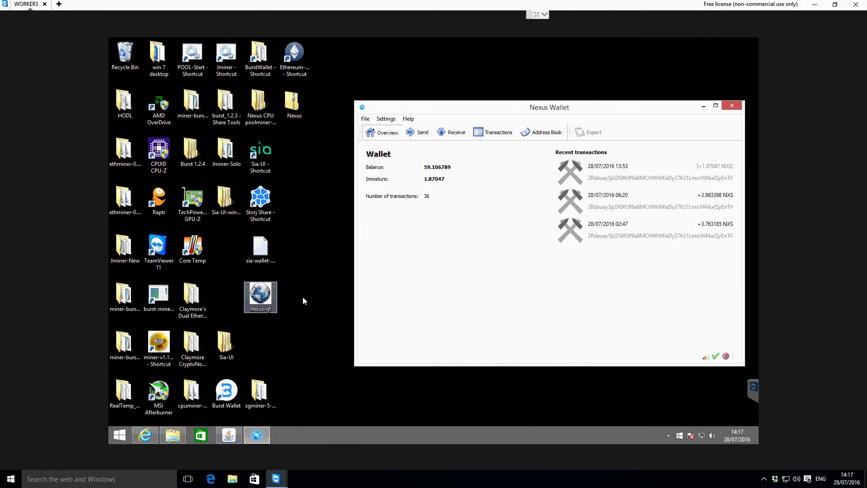
click(465, 246)
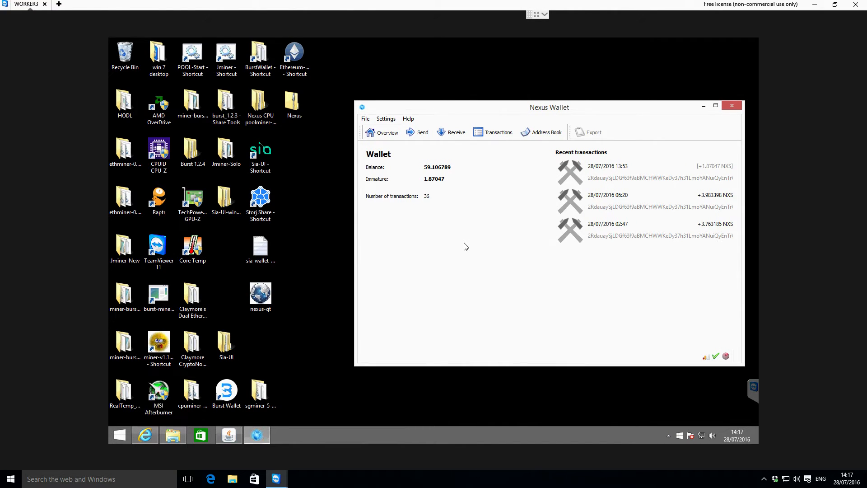
mouse_move(590, 259)
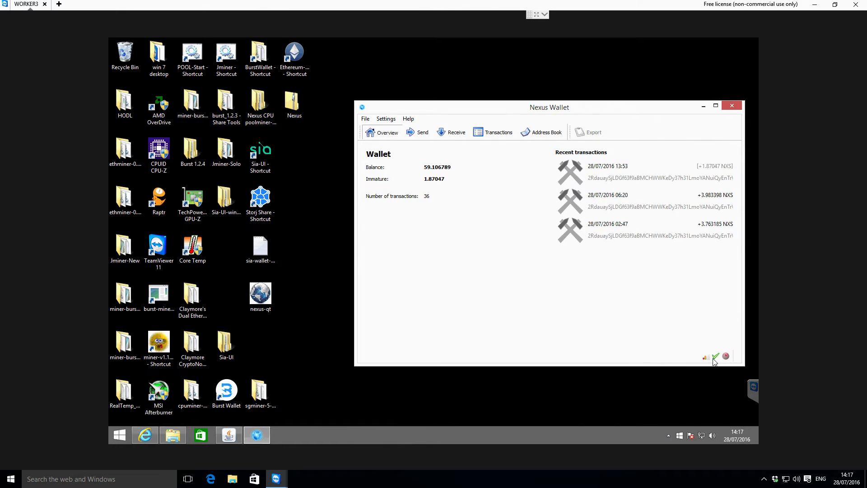
mouse_move(652, 349)
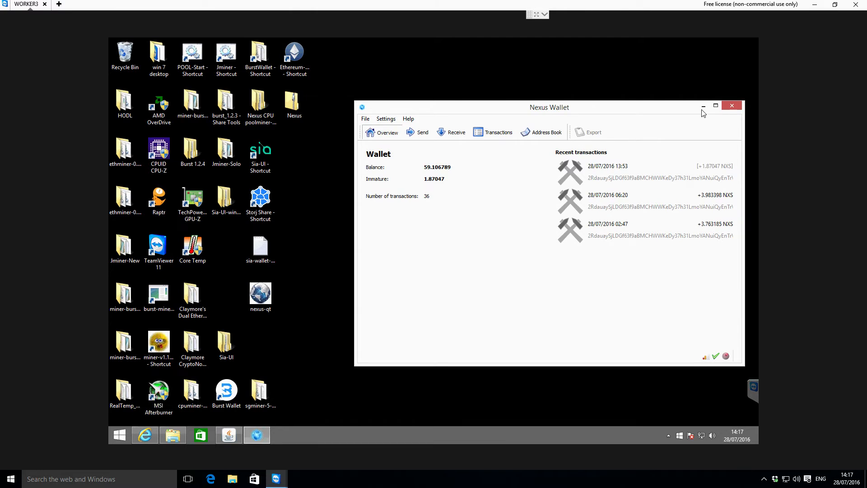
click(731, 105)
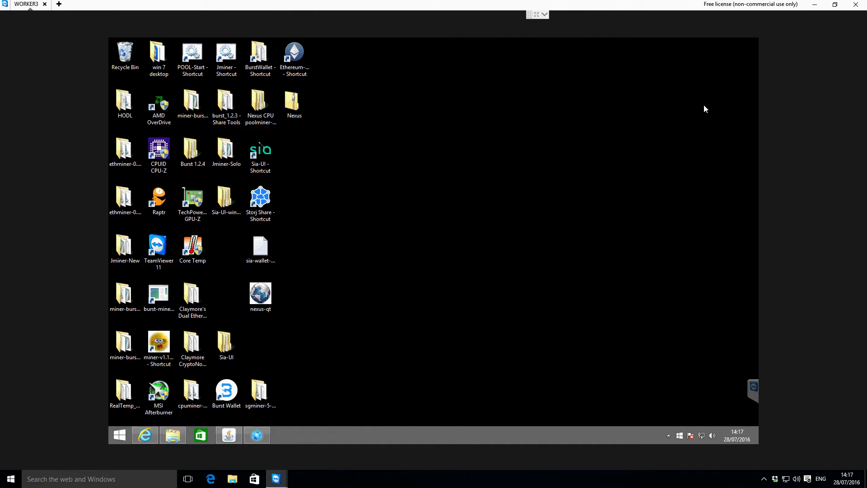
mouse_move(207, 381)
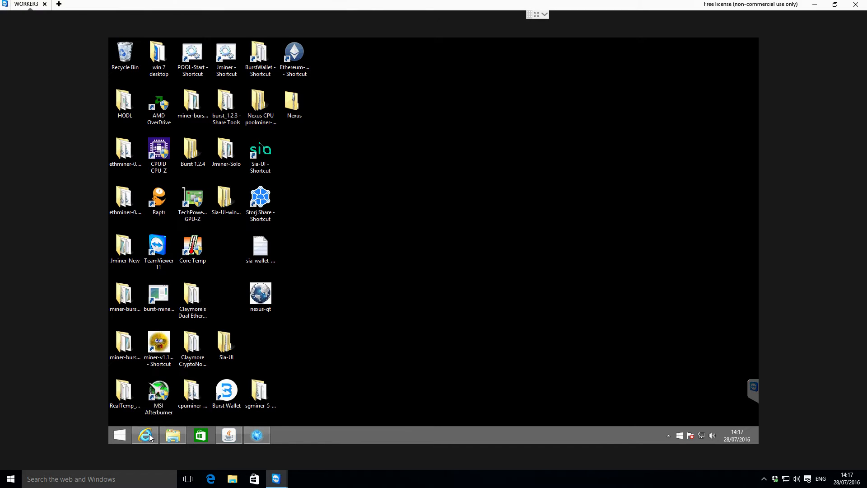
- From the Nexus forum's NEXUS MINING section, save 'SK-Miner [AMD] Binary with Web GUI Monitor v1.2'
click(145, 436)
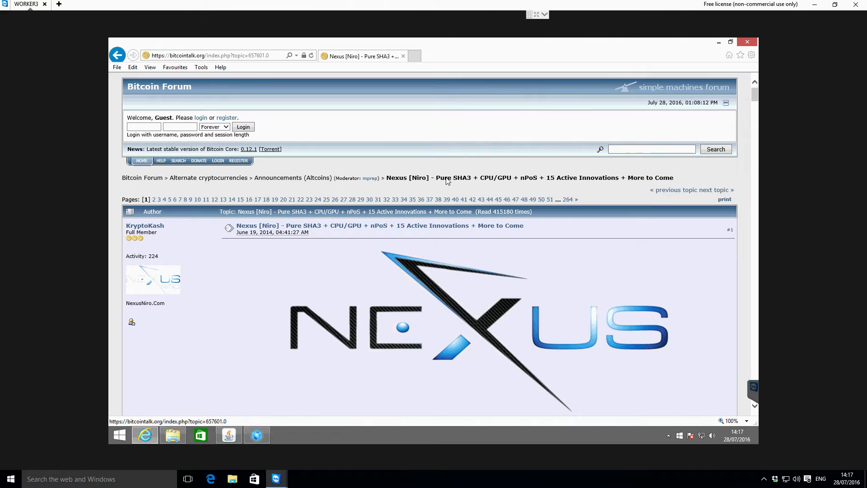
mouse_move(405, 162)
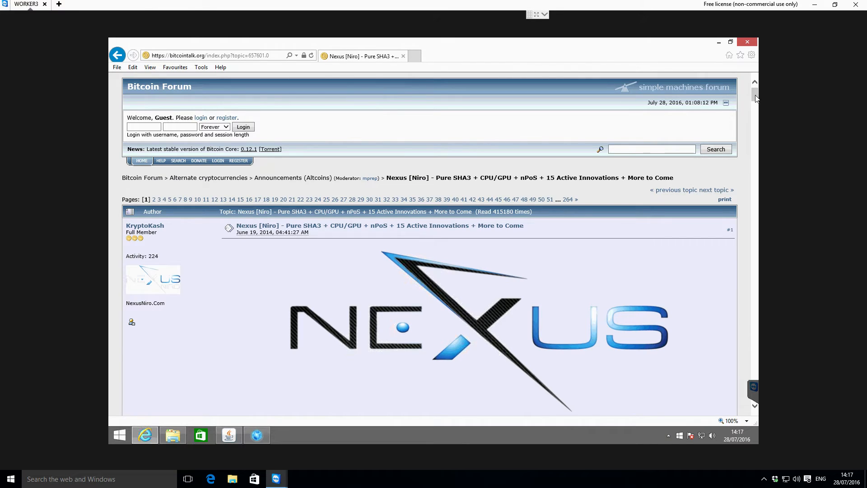
scroll(down, 3)
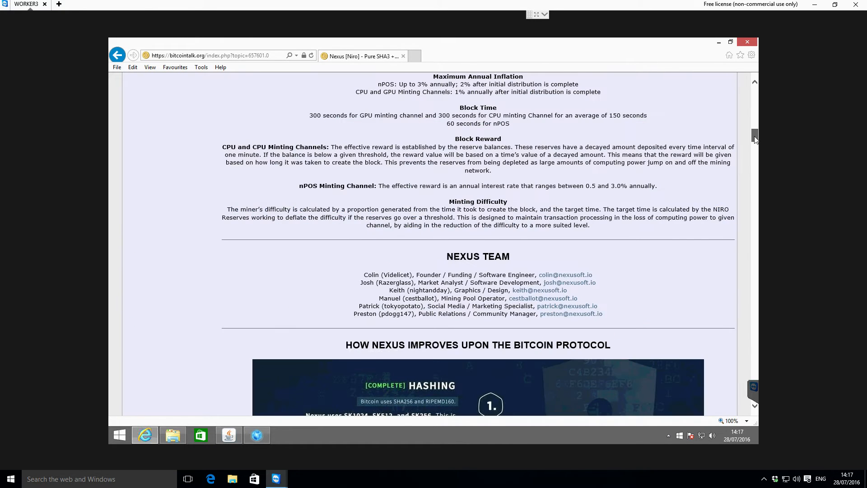
scroll(down, 3)
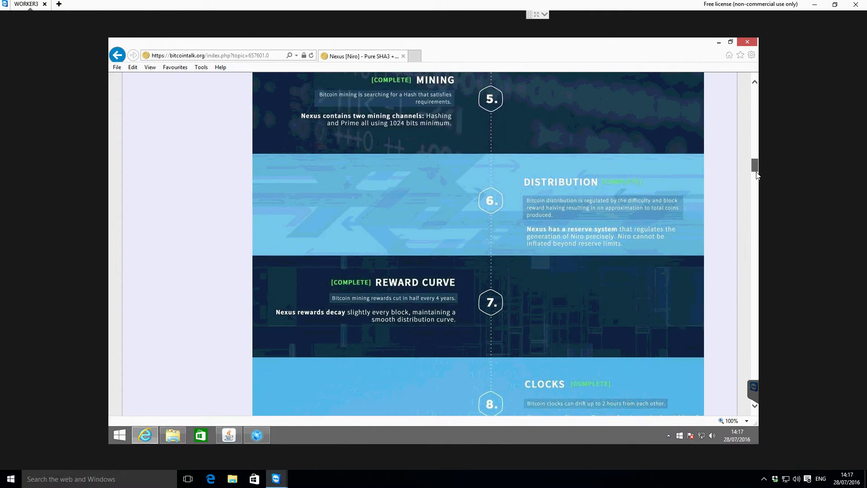
scroll(down, 3)
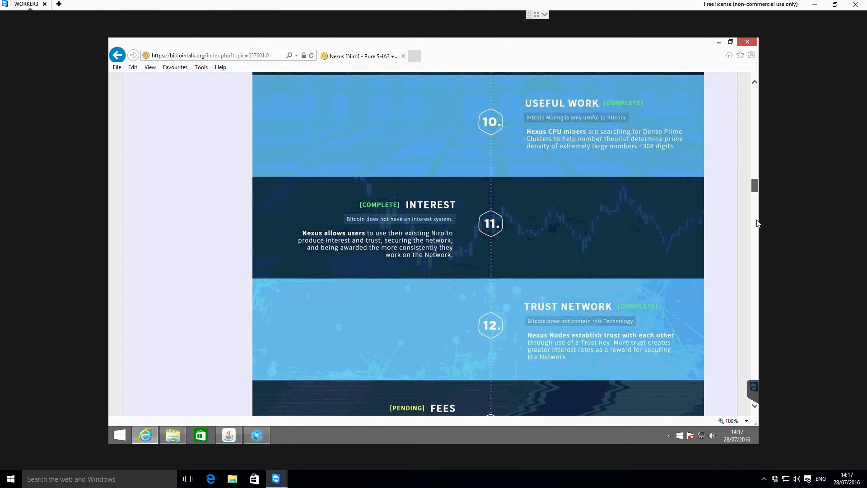
scroll(down, 3)
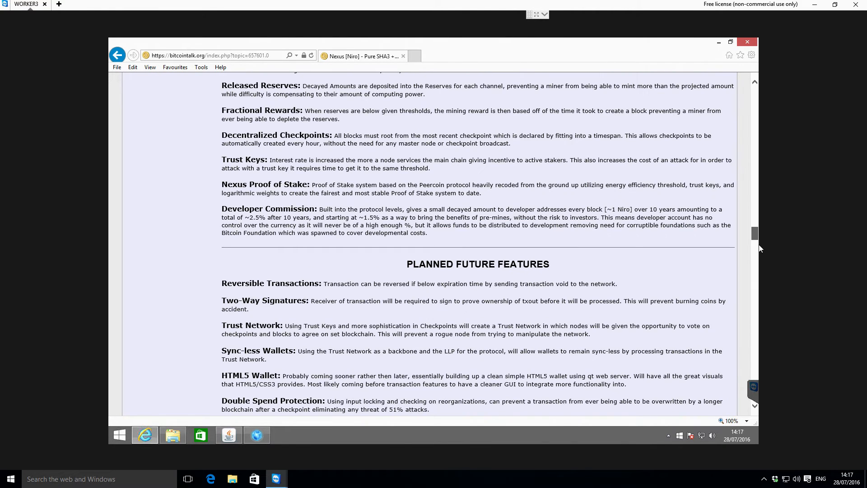
scroll(down, 3)
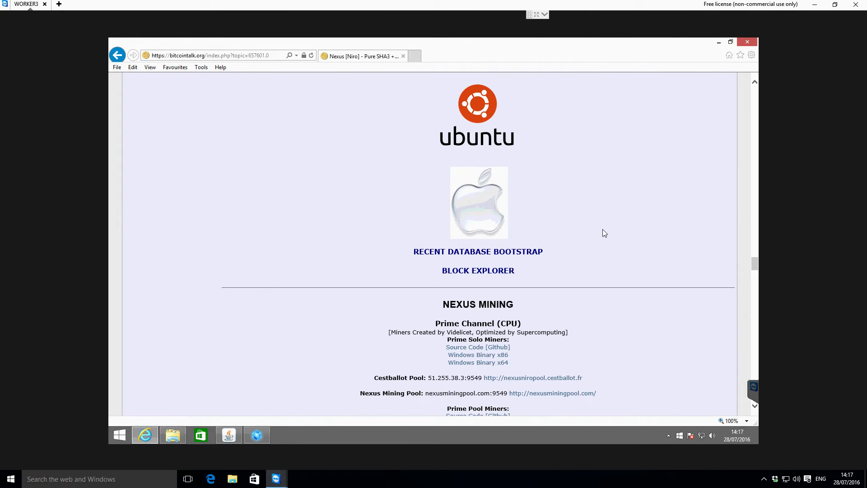
scroll(down, 3)
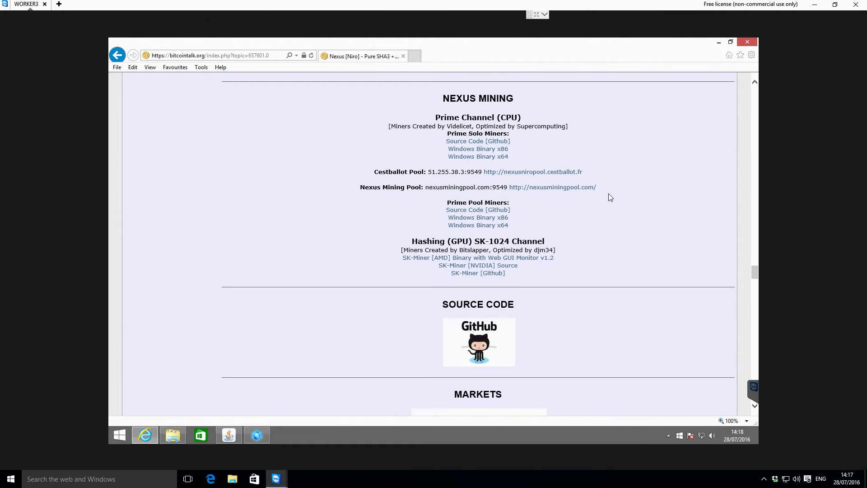
scroll(down, 3)
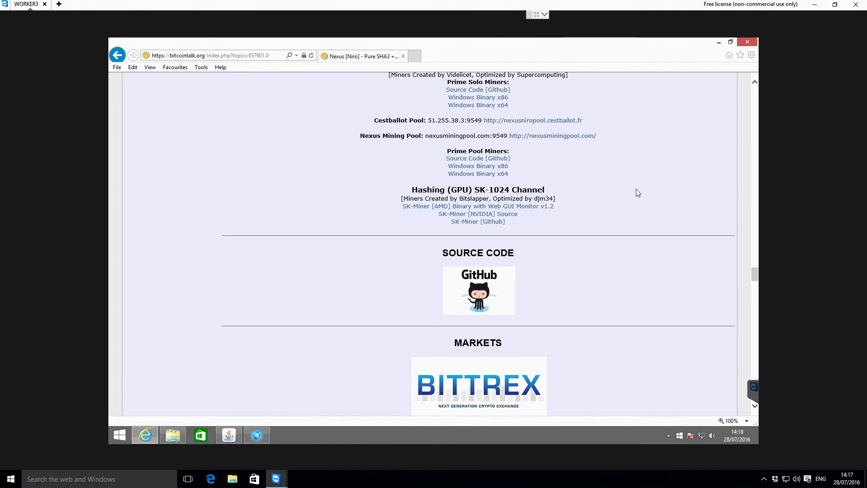
mouse_move(613, 187)
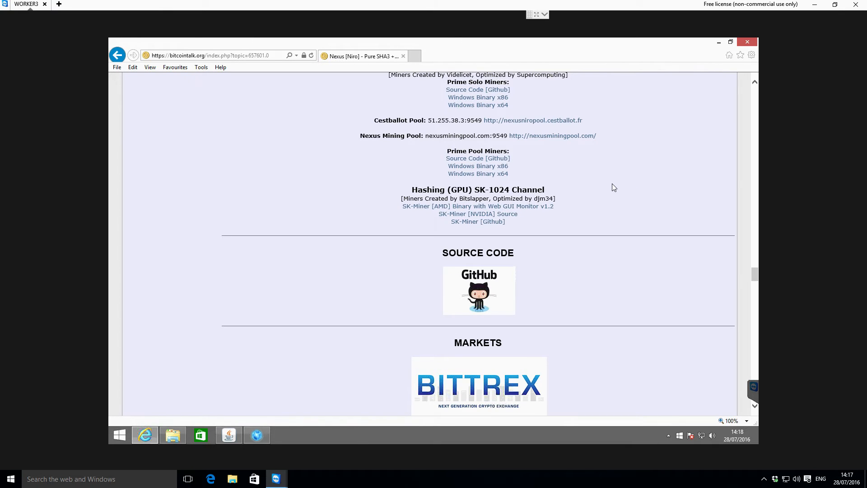
mouse_move(559, 213)
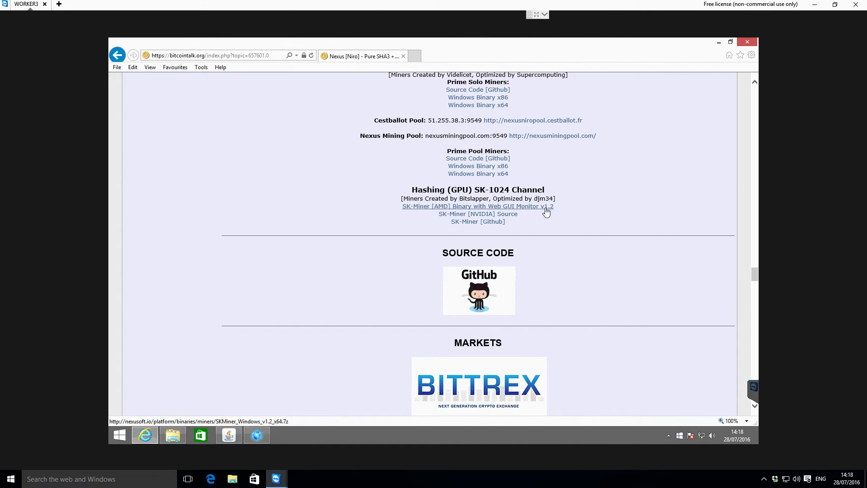
mouse_move(477, 214)
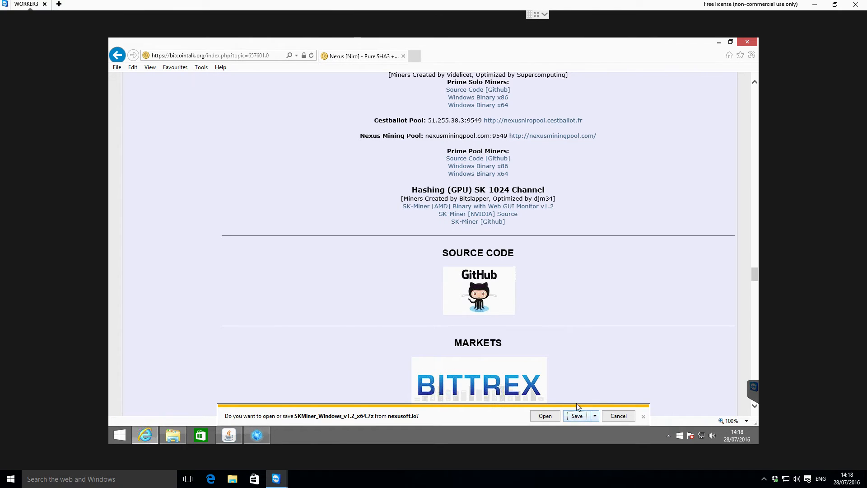
click(576, 416)
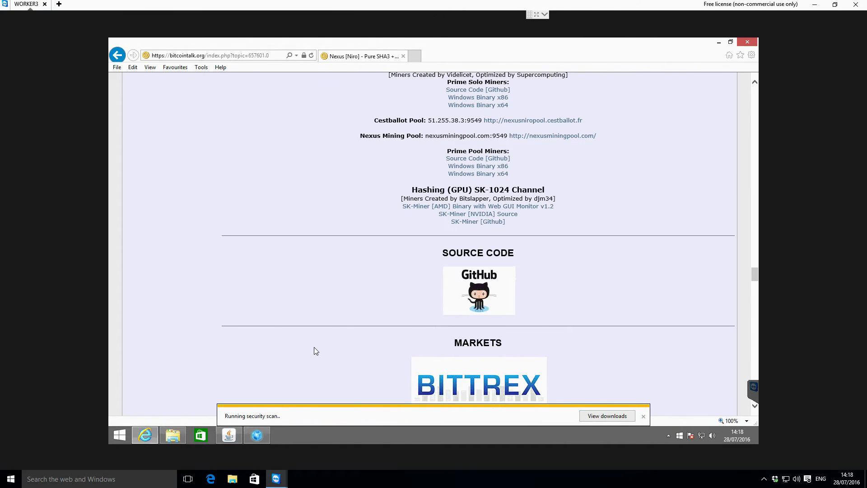
mouse_move(536, 207)
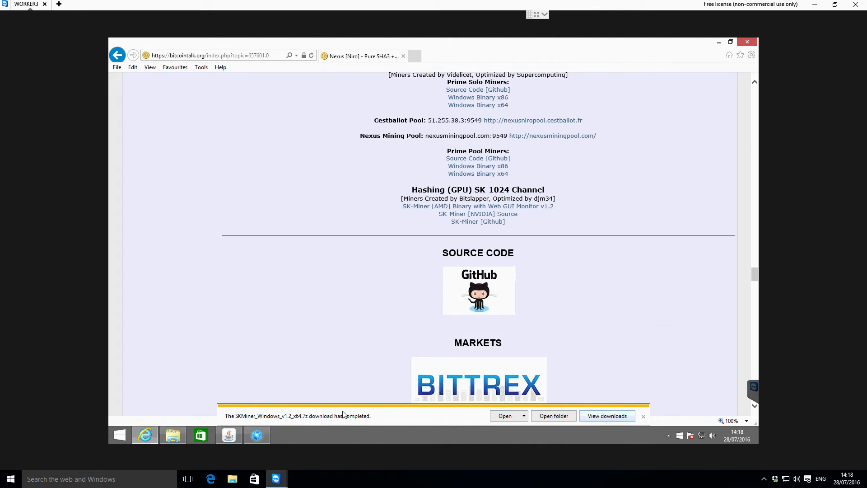
- Open the Downloads folder containing the finished SKMiner_Windows_v1.2_x64.7z
click(643, 415)
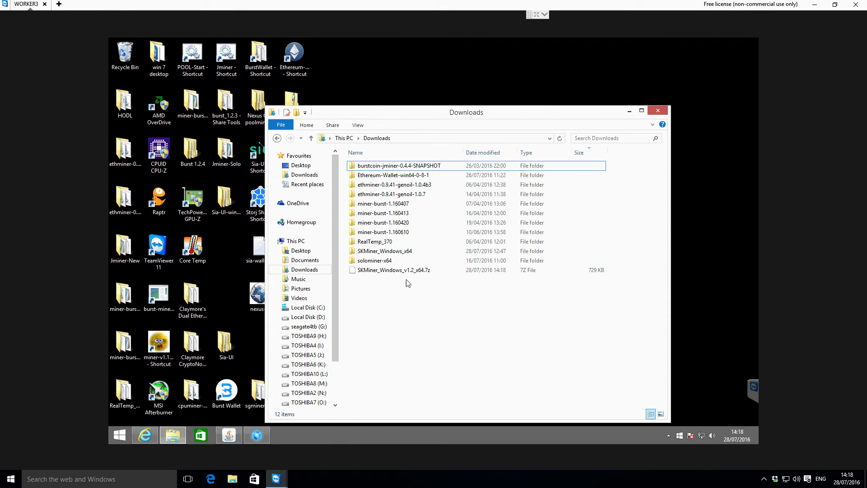
click(392, 270)
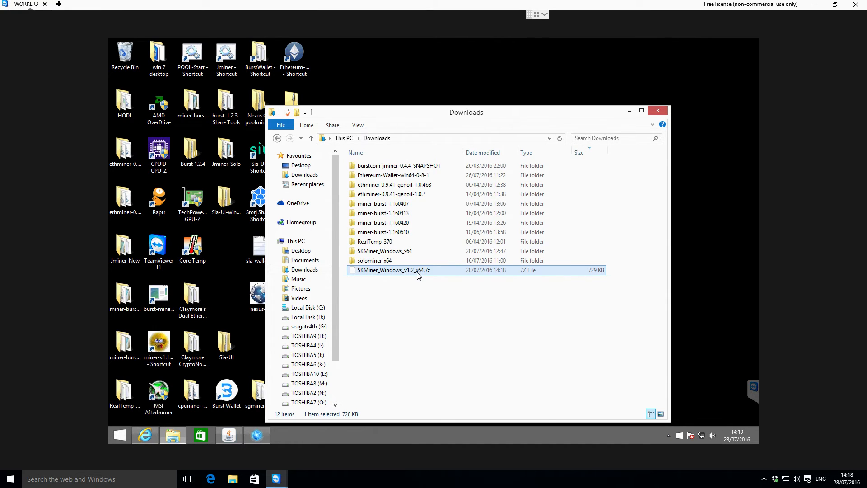
mouse_move(430, 276)
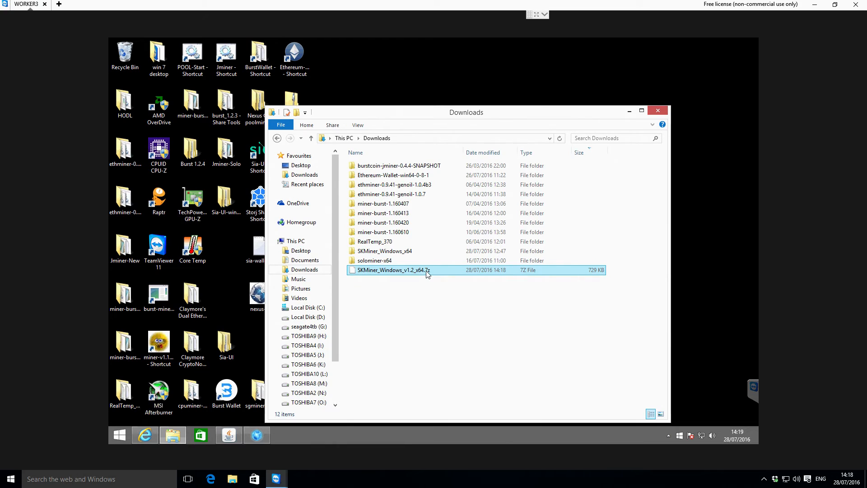
click(411, 296)
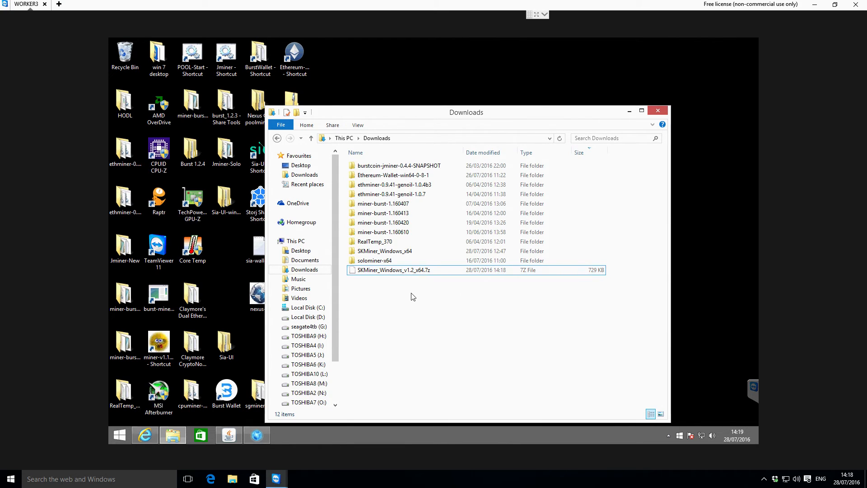
mouse_move(406, 297)
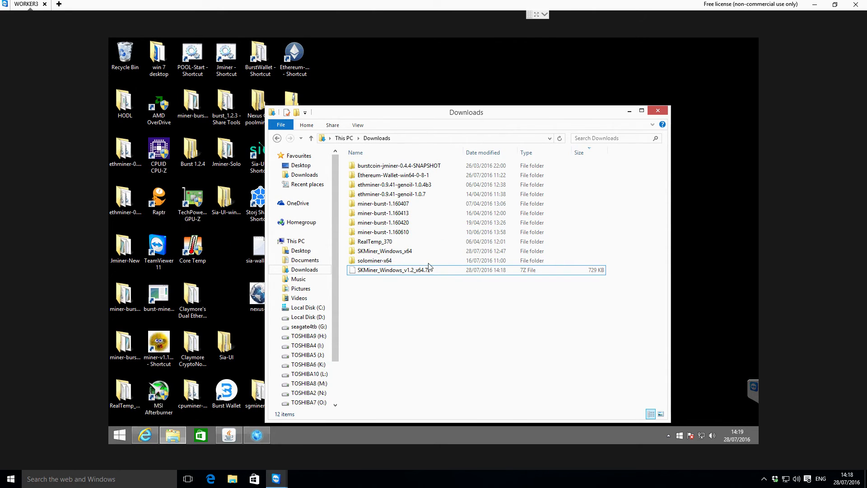
mouse_move(383, 250)
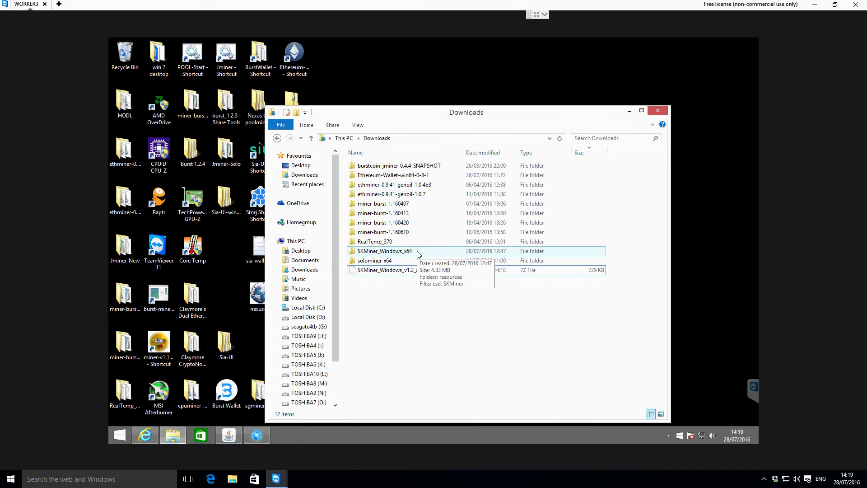
click(392, 270)
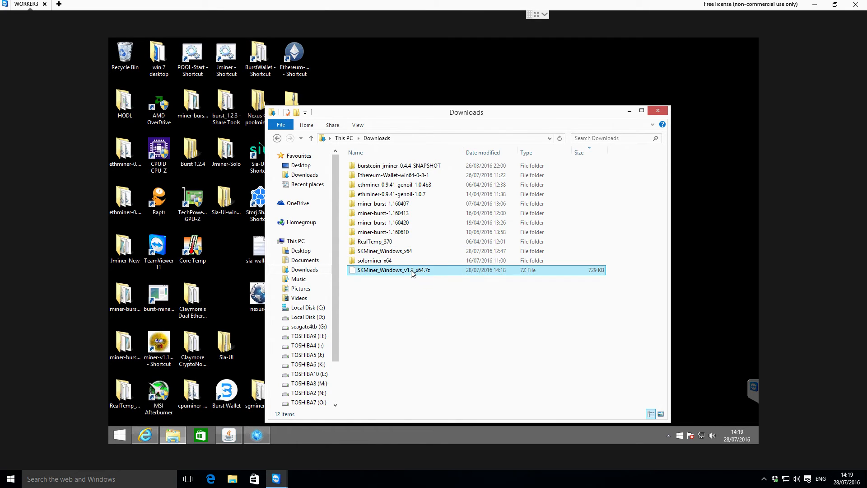
click(394, 269)
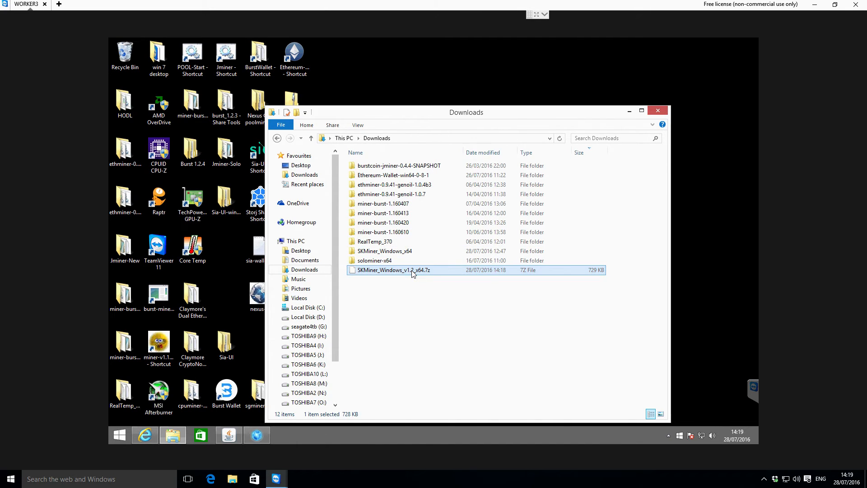
right_click(392, 270)
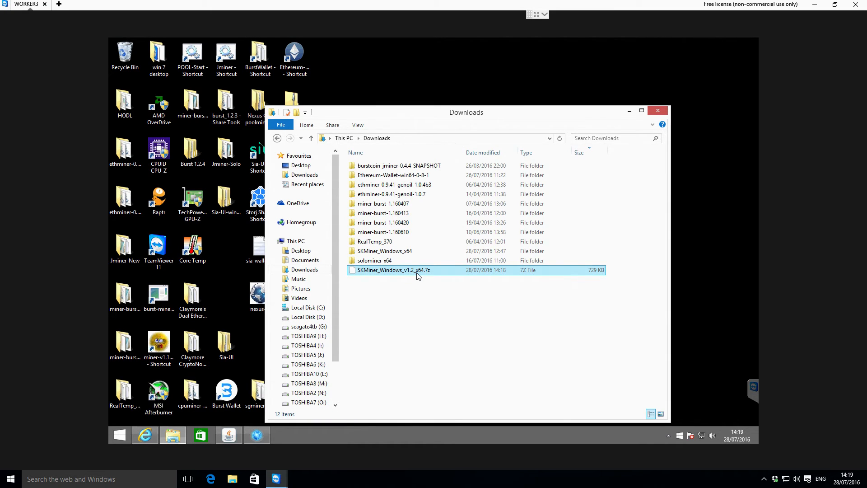
mouse_move(422, 276)
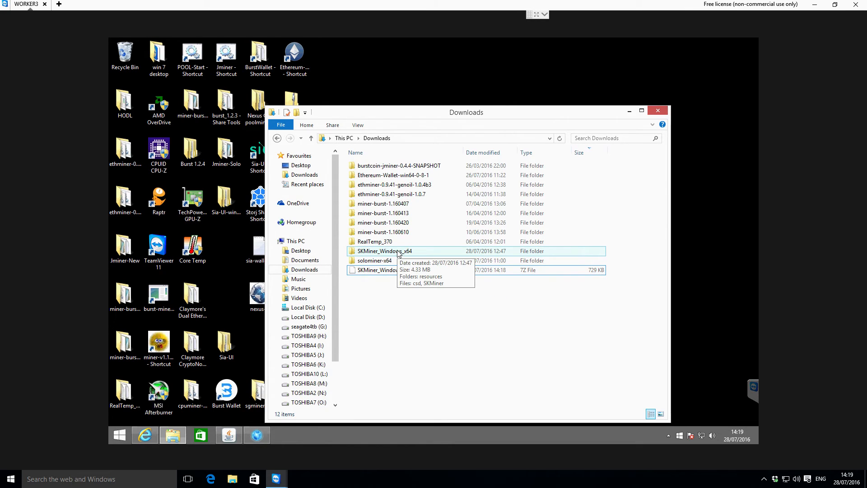
mouse_move(398, 254)
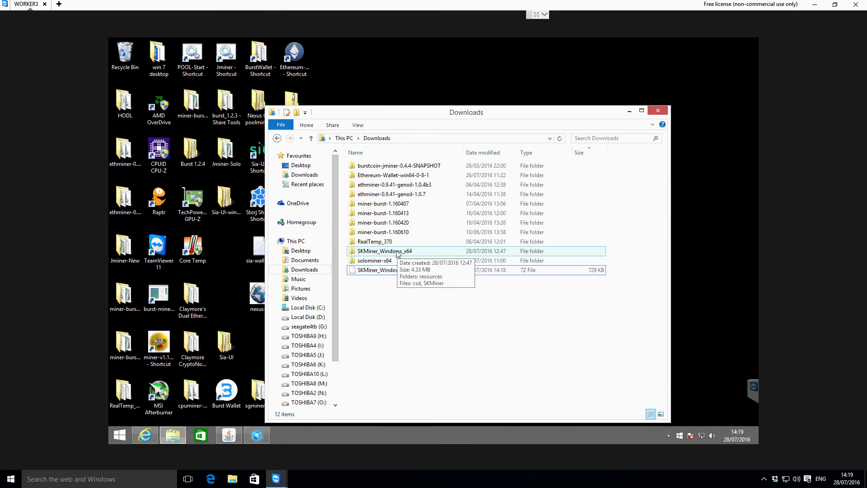
double_click(379, 250)
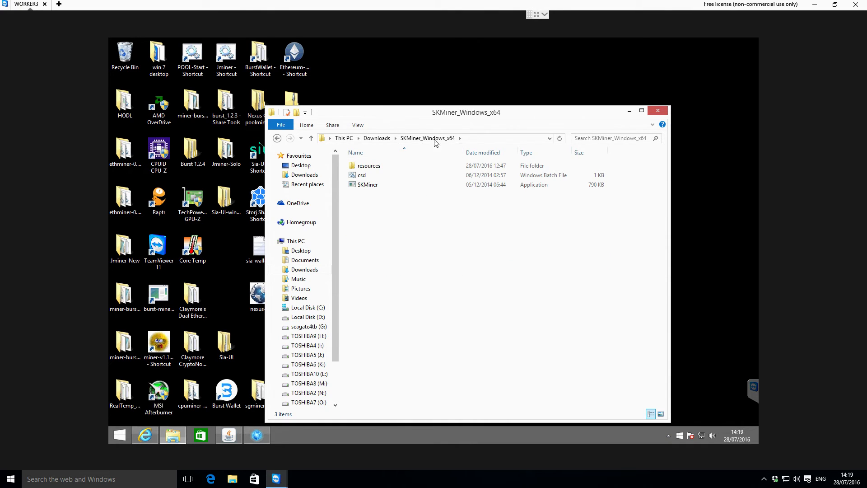
click(368, 165)
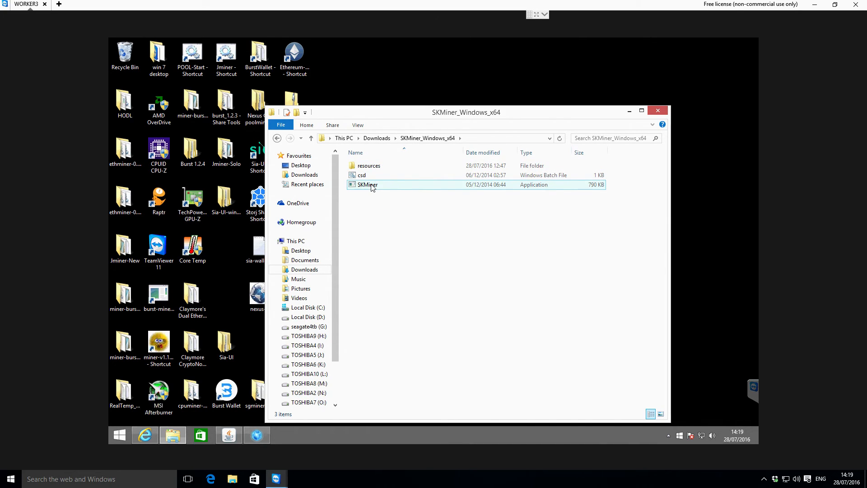
mouse_move(367, 185)
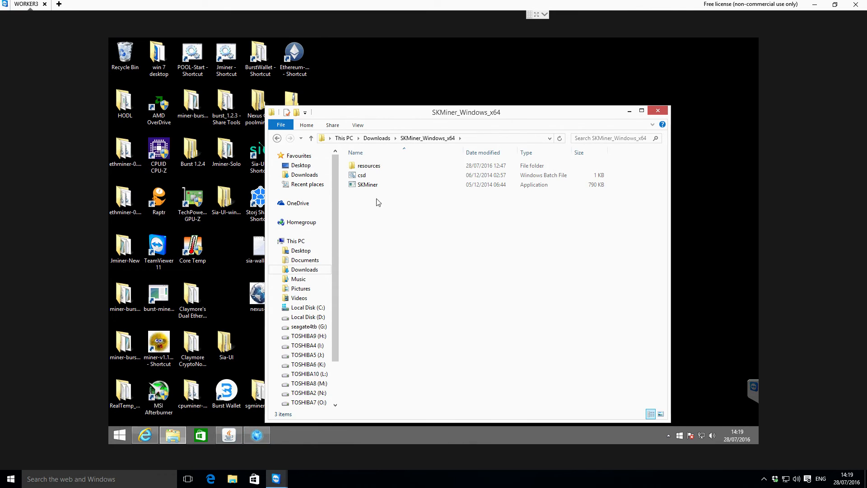
click(366, 185)
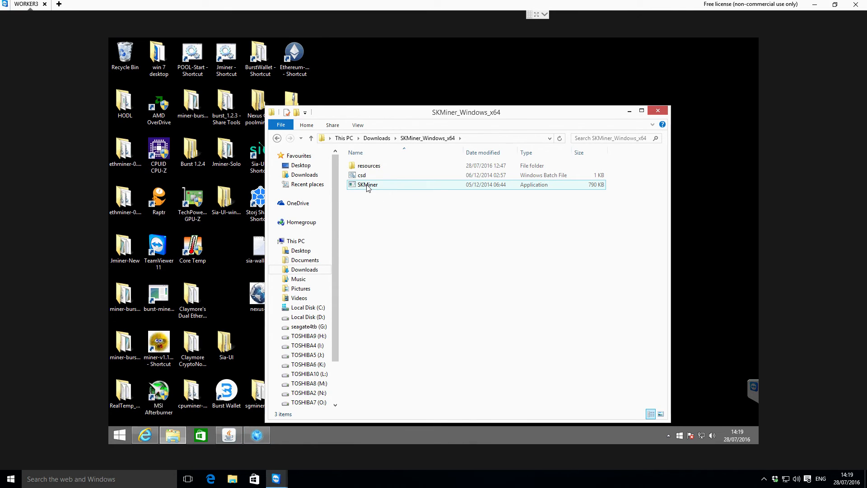
- Start SKMiner.exe from the Downloads folder so its console appears
double_click(366, 185)
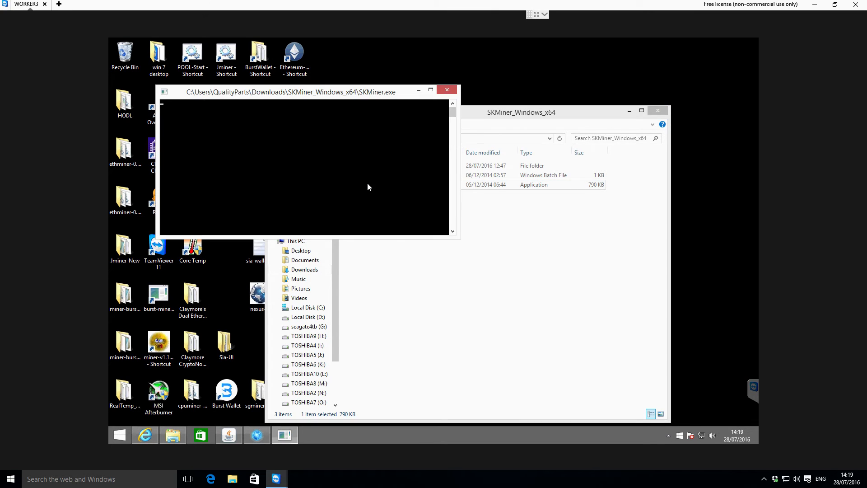
mouse_move(451, 143)
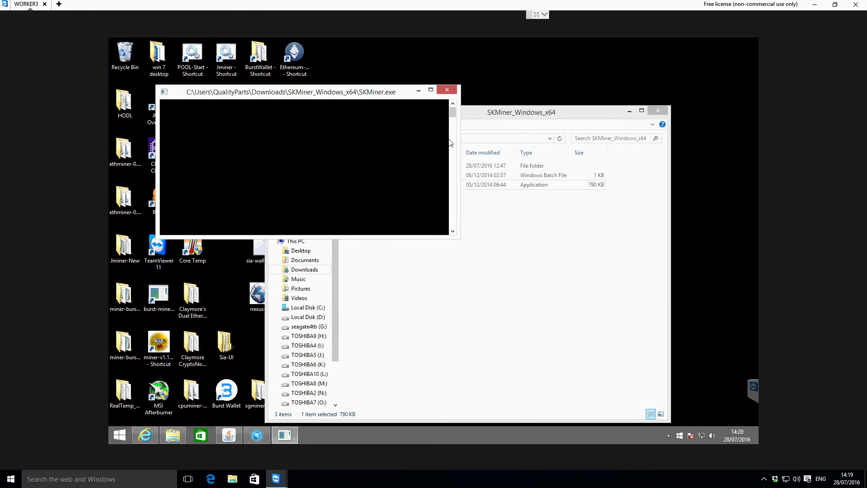
click(657, 111)
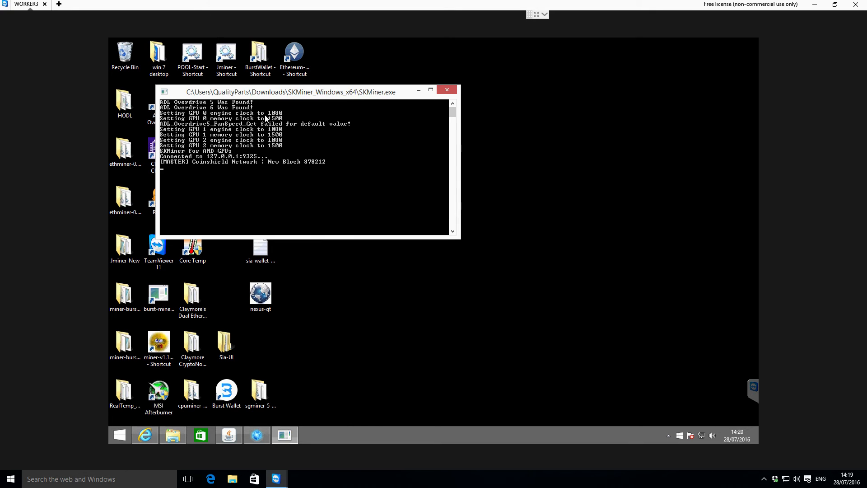
mouse_move(281, 149)
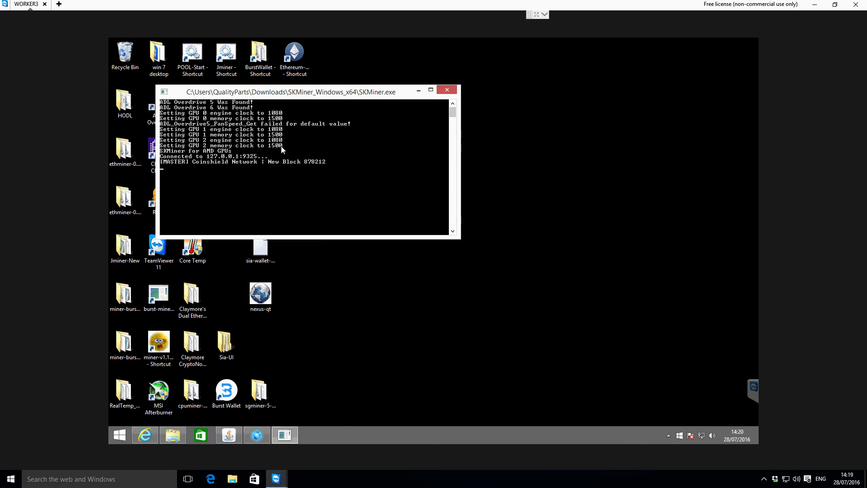
mouse_move(268, 146)
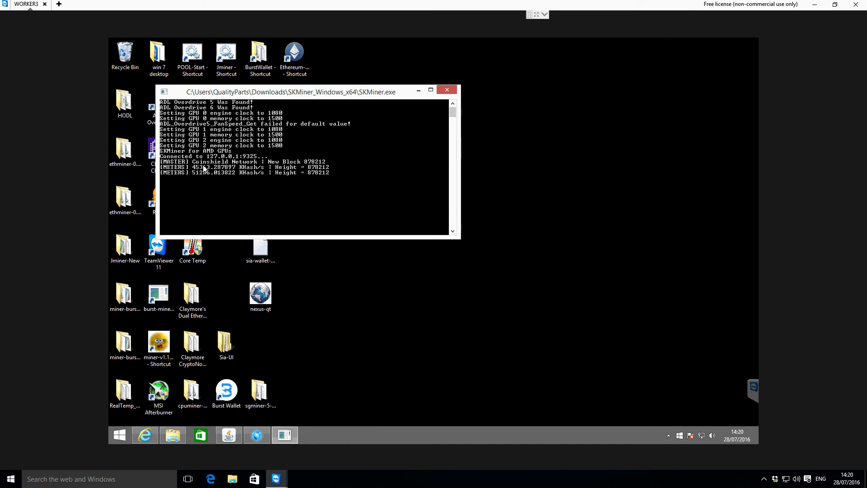
mouse_move(260, 168)
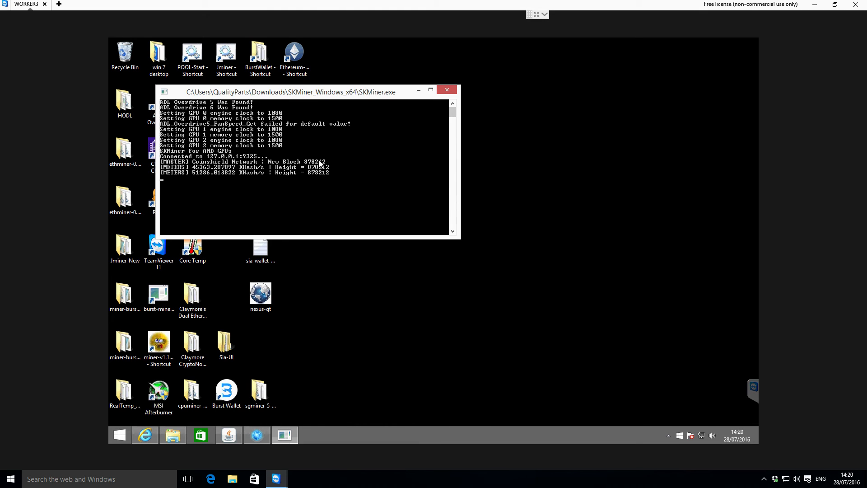
mouse_move(313, 165)
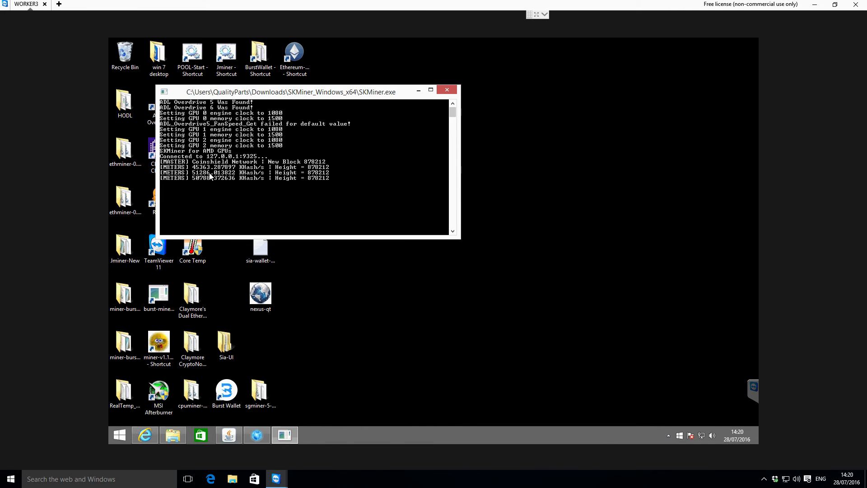
mouse_move(210, 188)
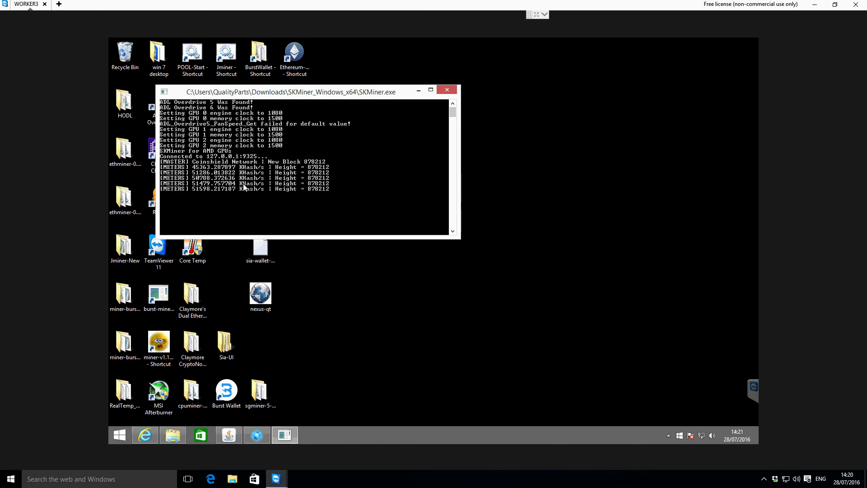
mouse_move(213, 191)
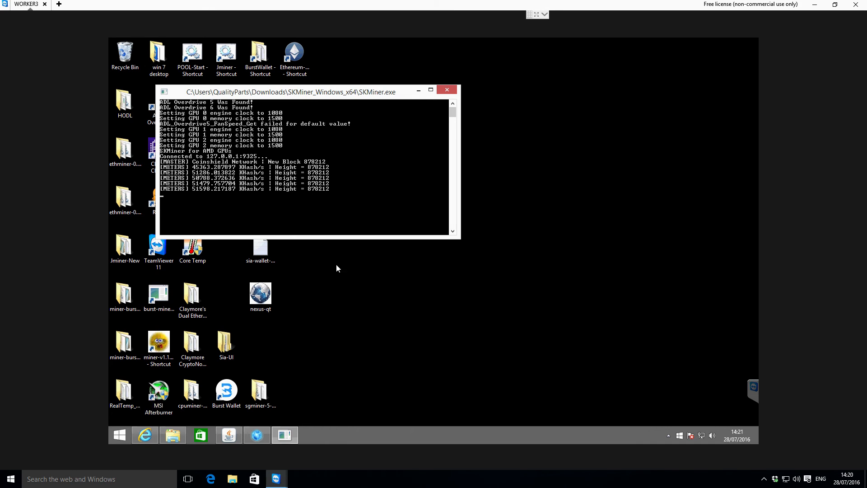
mouse_move(283, 246)
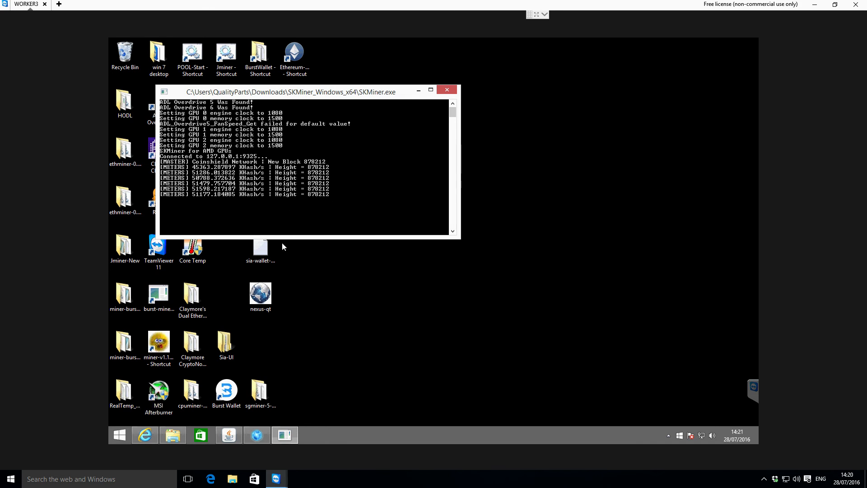
- Let SKMiner reach about 51,000 KHash/s at block 878212, then select the nexus-qt shortcut
click(260, 292)
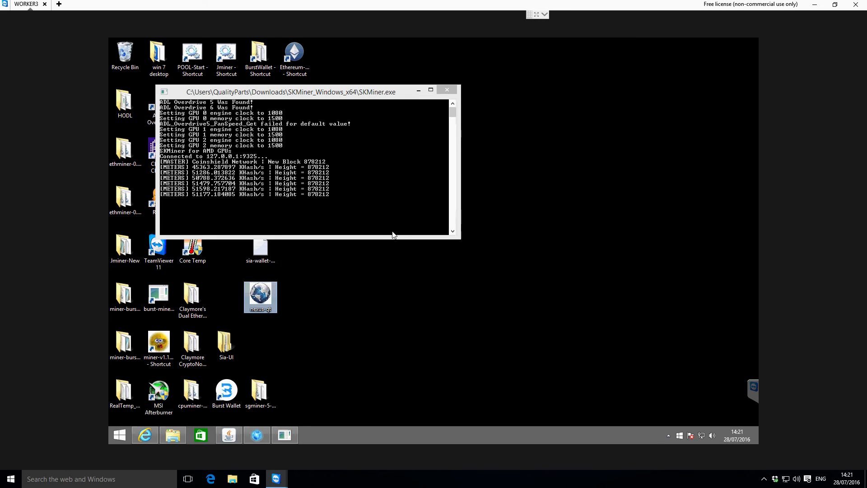
mouse_move(204, 202)
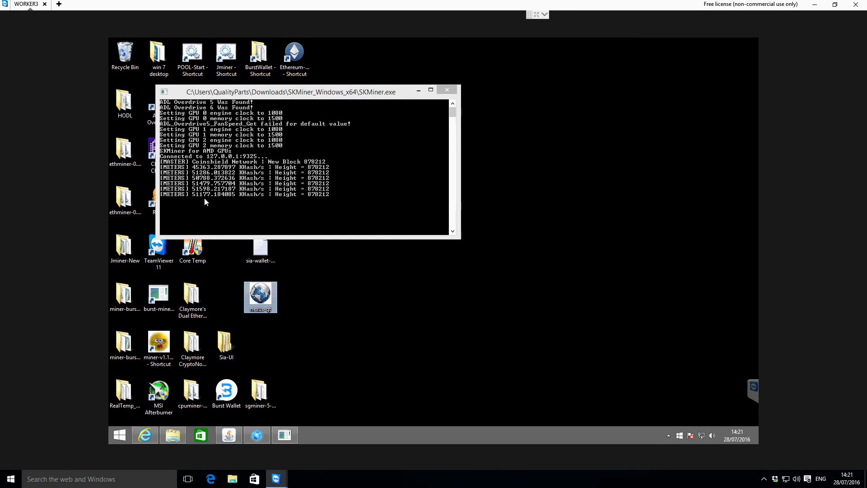
mouse_move(224, 195)
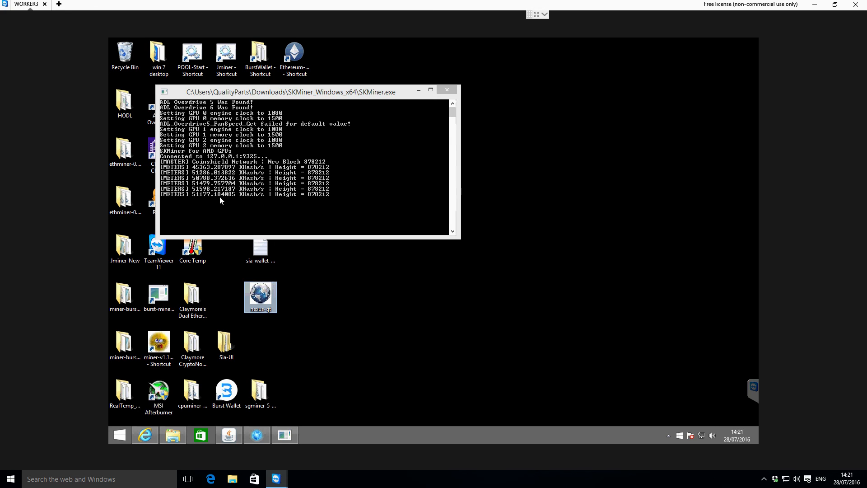
mouse_move(306, 267)
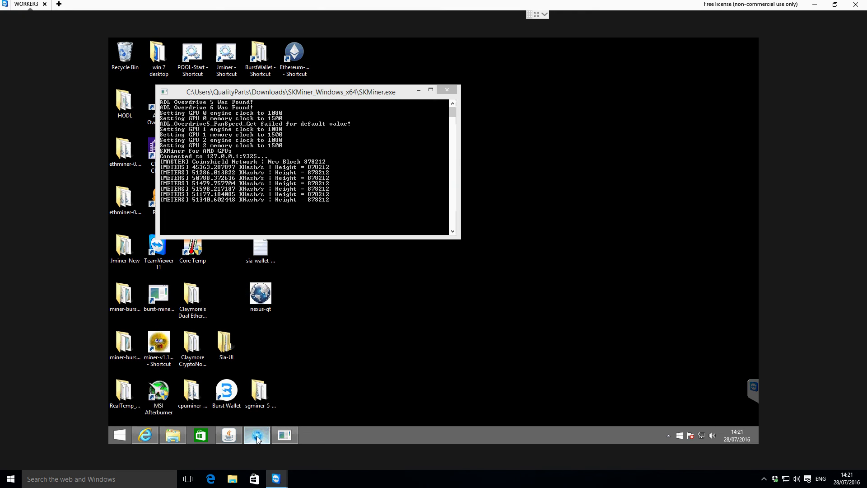
- Restore Nexus Wallet from the taskbar, showing the 59.106789 NXS balance and 1.87047 immature
click(256, 433)
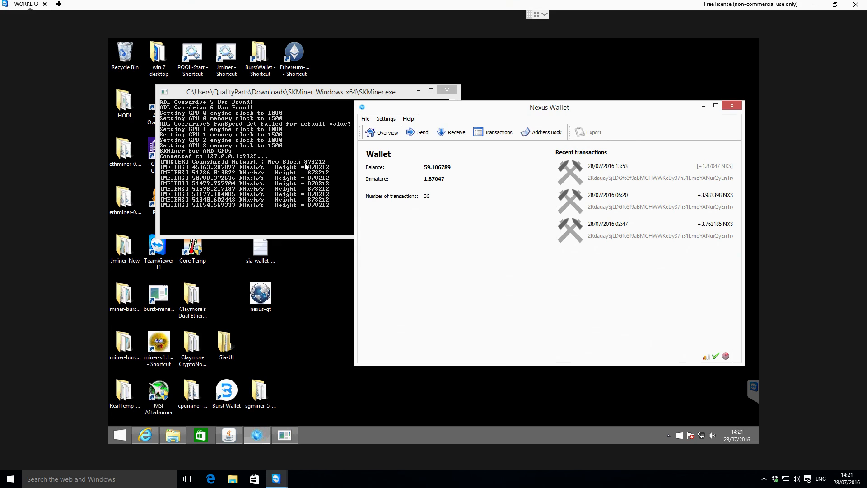
mouse_move(271, 98)
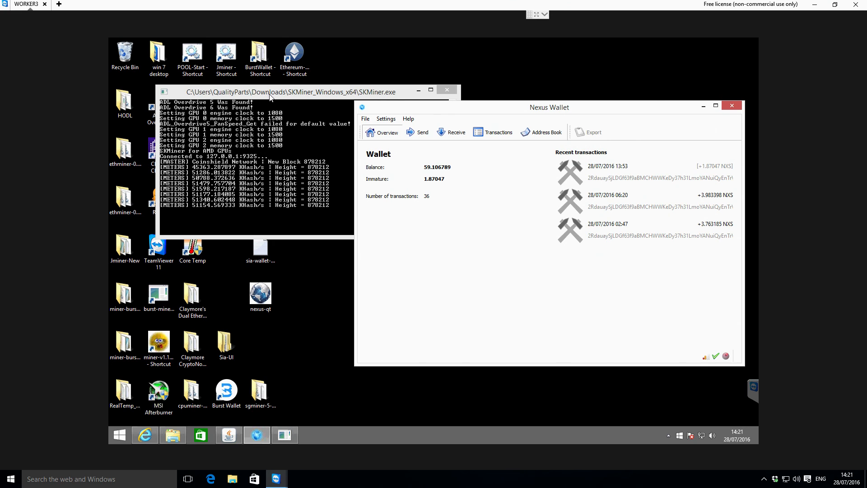
mouse_move(429, 123)
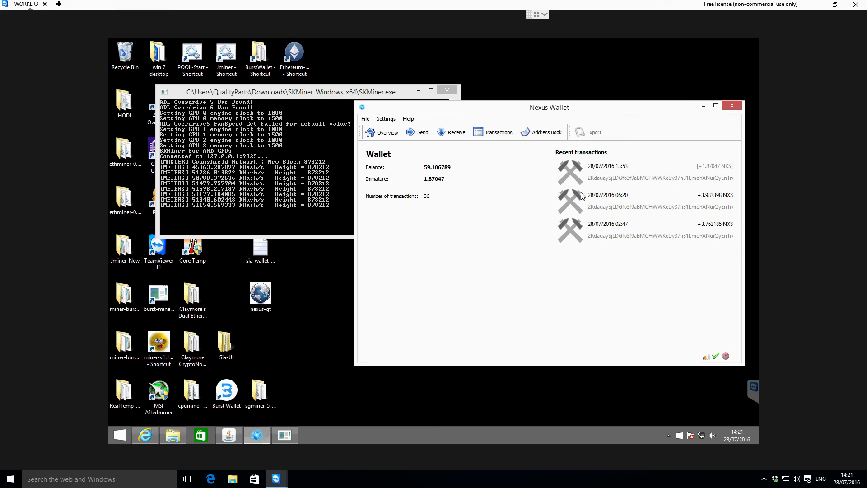
mouse_move(496, 251)
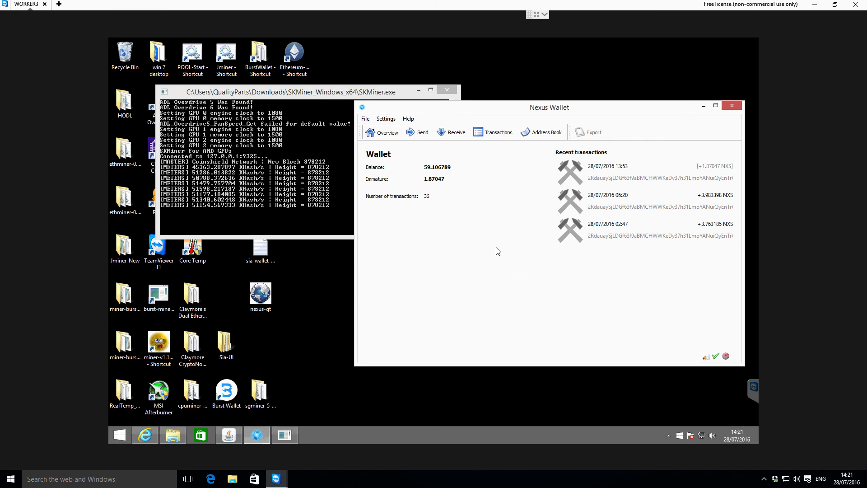